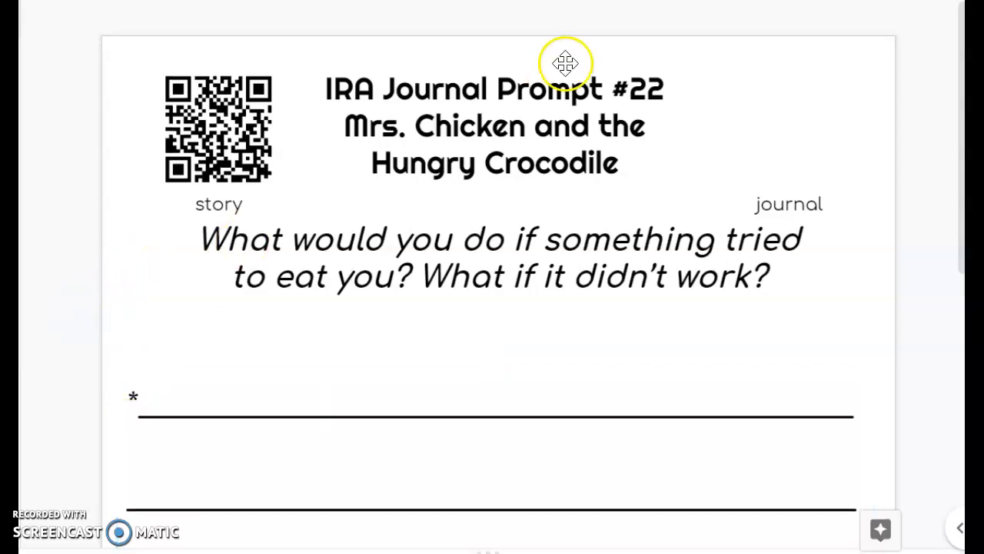
{"action": "mouse_move", "coordinate": [196, 188]}
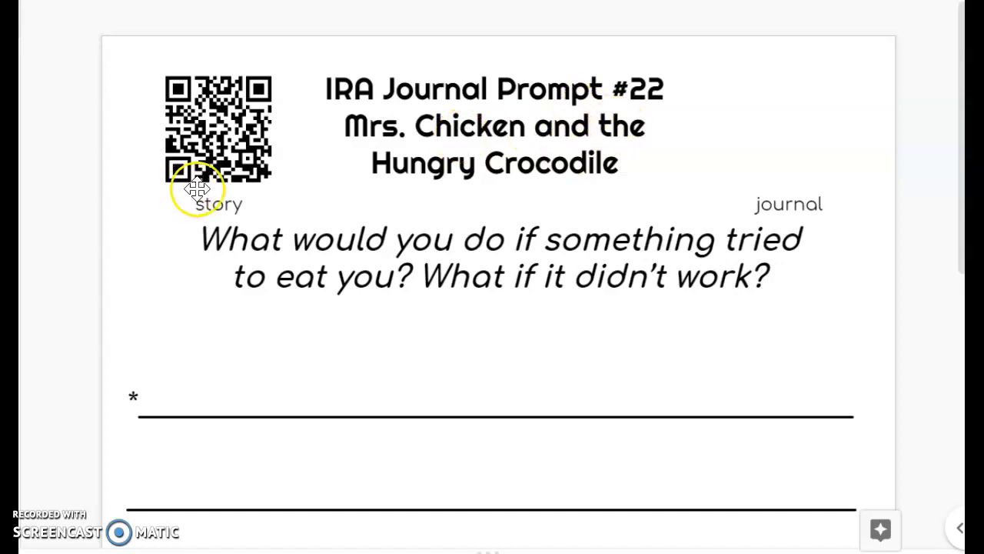
{"action": "mouse_move", "coordinate": [373, 127]}
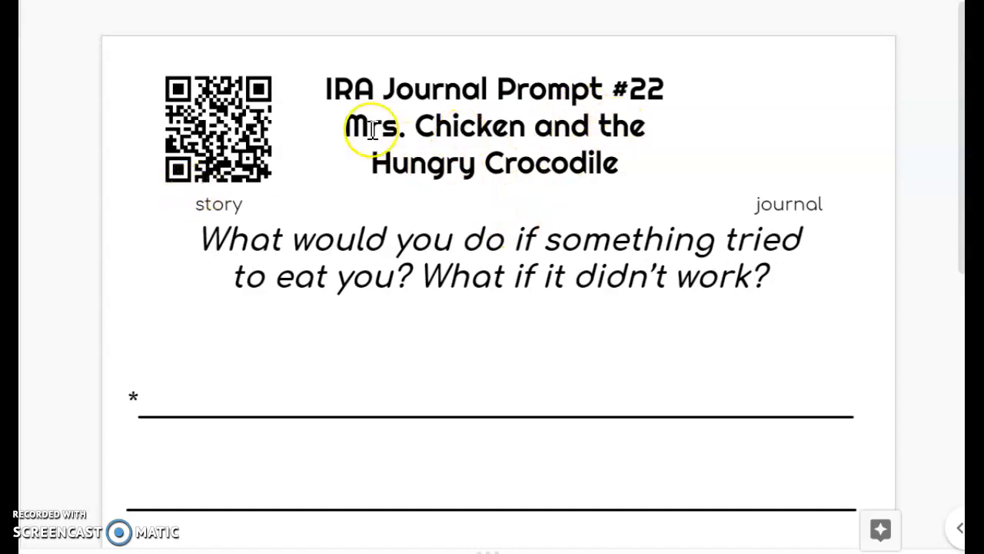
{"action": "mouse_move", "coordinate": [181, 58]}
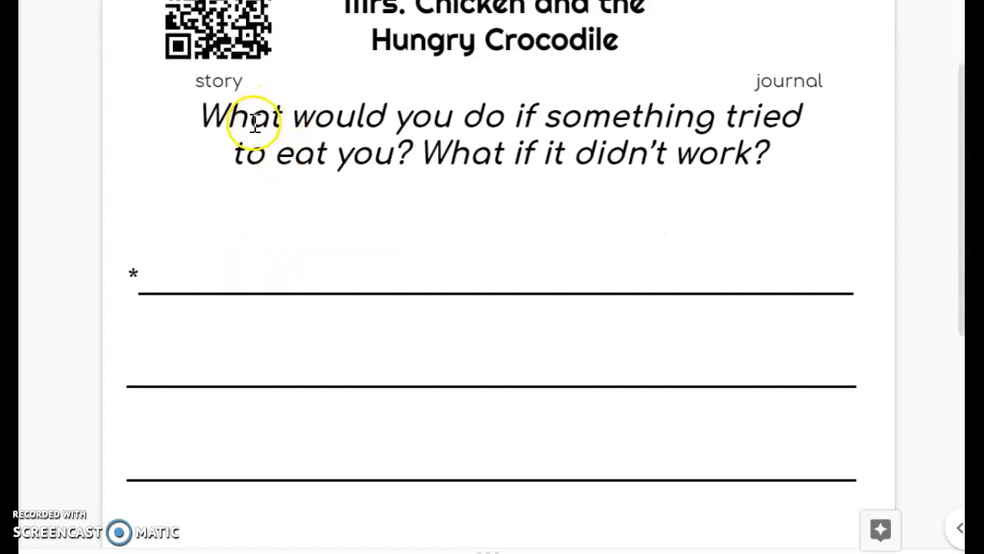
{"action": "mouse_move", "coordinate": [297, 169]}
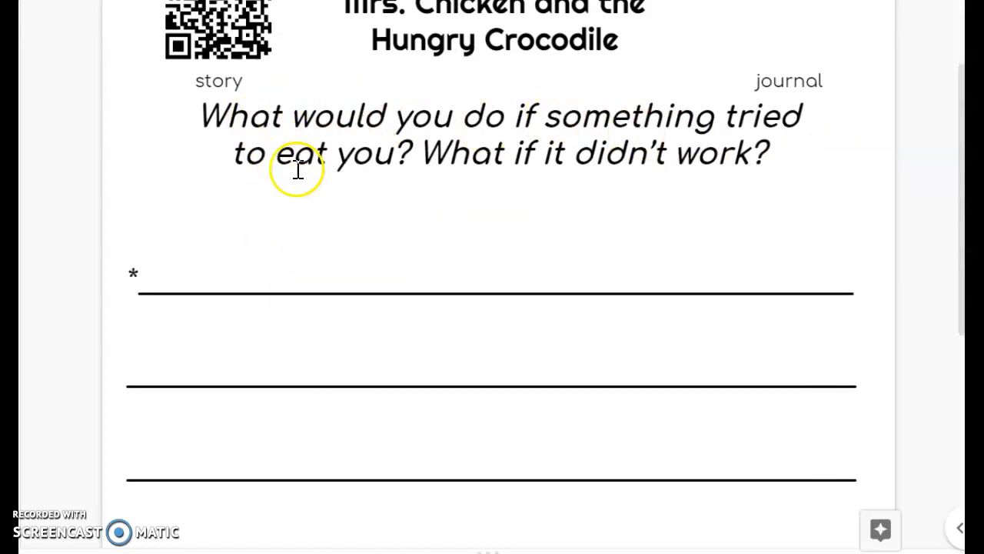
{"action": "mouse_move", "coordinate": [780, 184]}
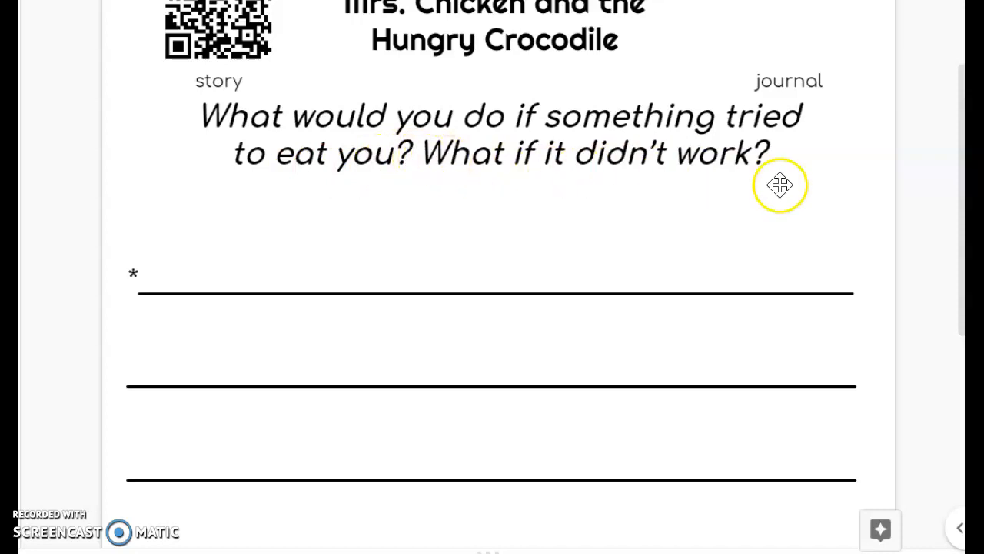
{"action": "mouse_move", "coordinate": [533, 262]}
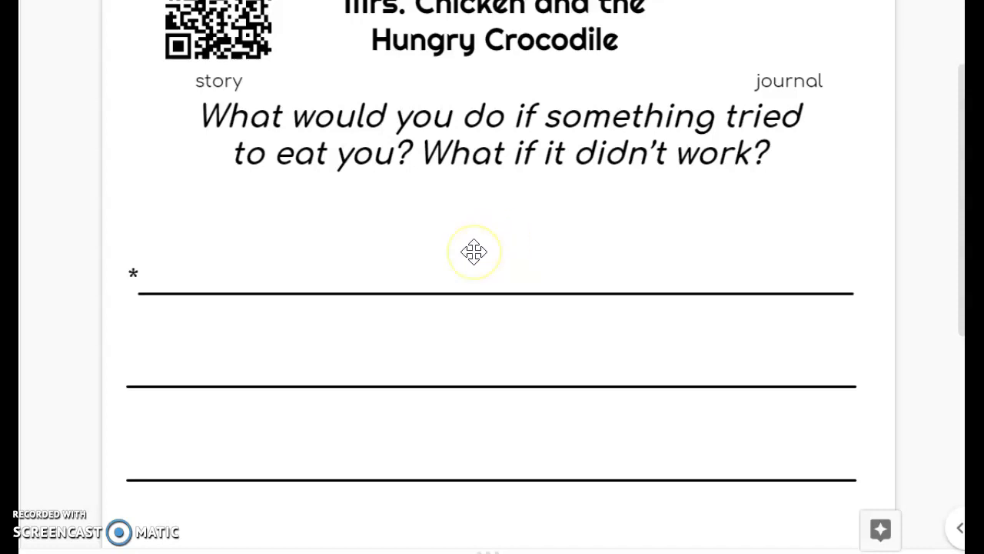
{"action": "mouse_move", "coordinate": [622, 121]}
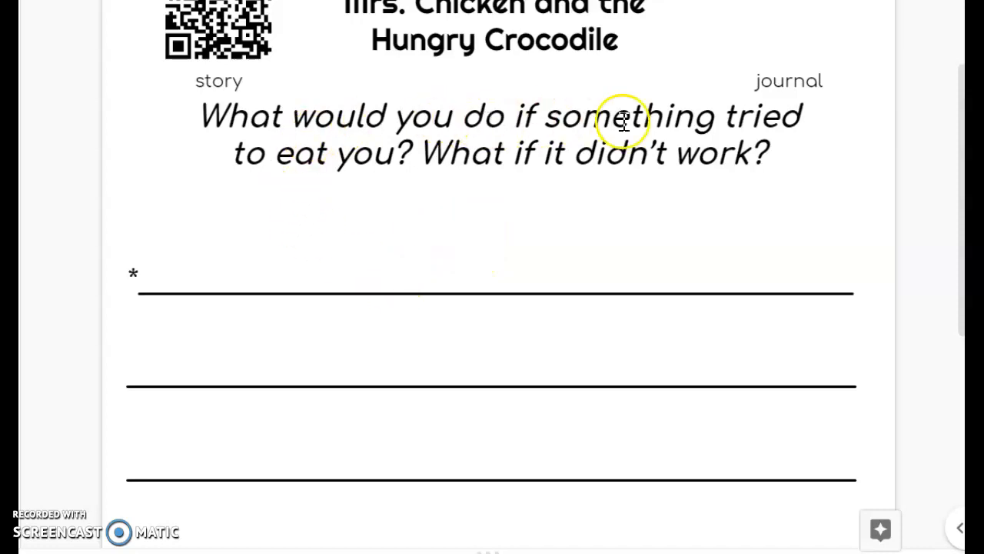